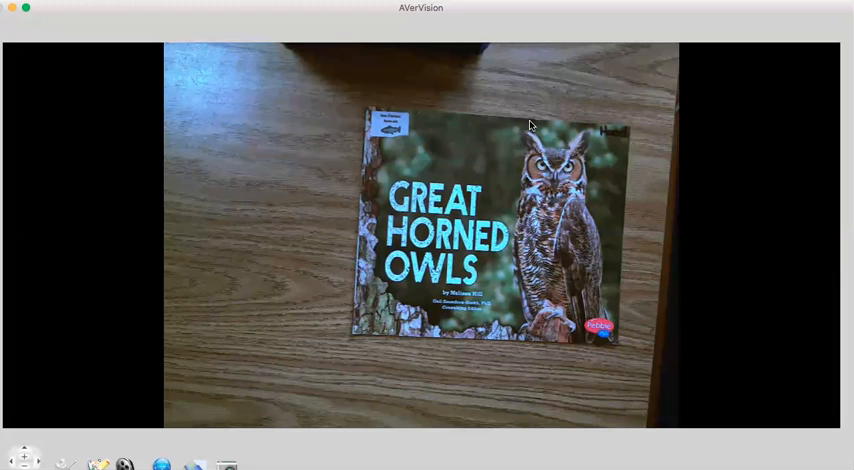
mouse_move(466, 220)
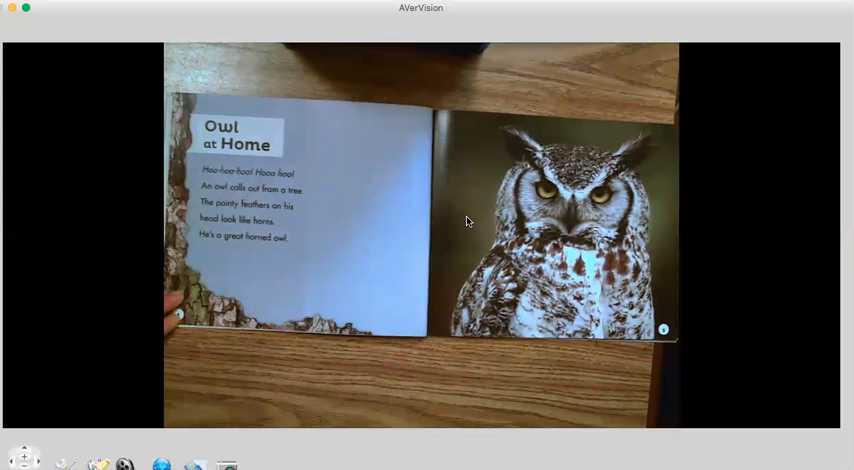
mouse_move(622, 405)
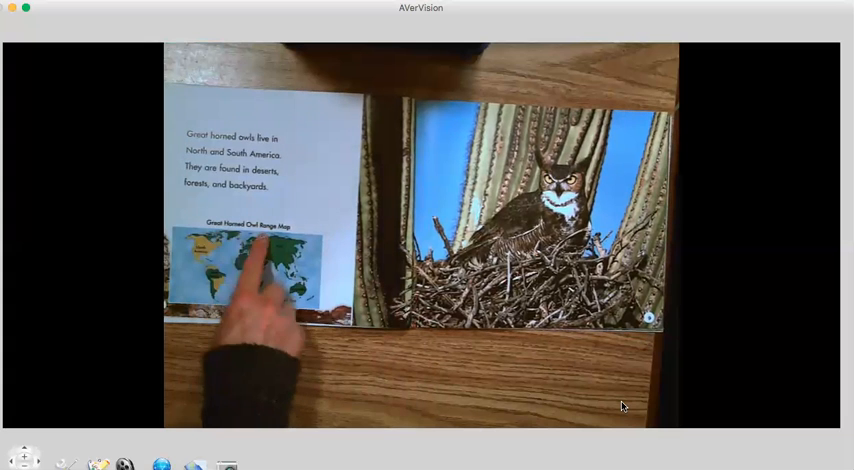
mouse_move(200, 330)
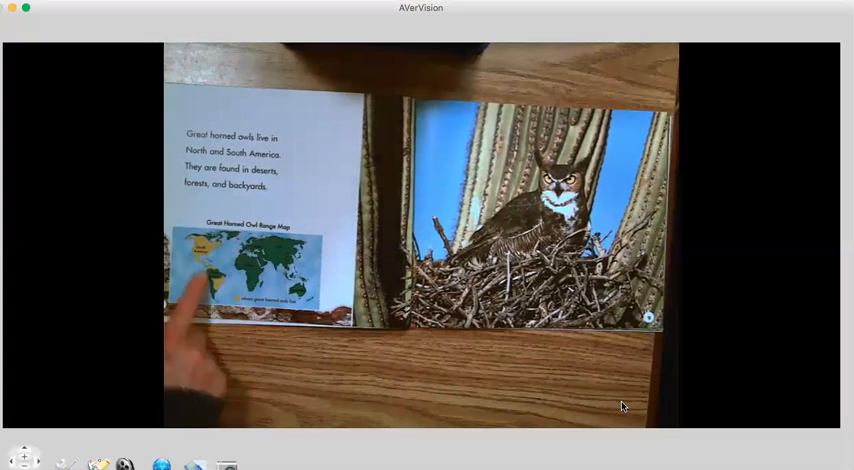